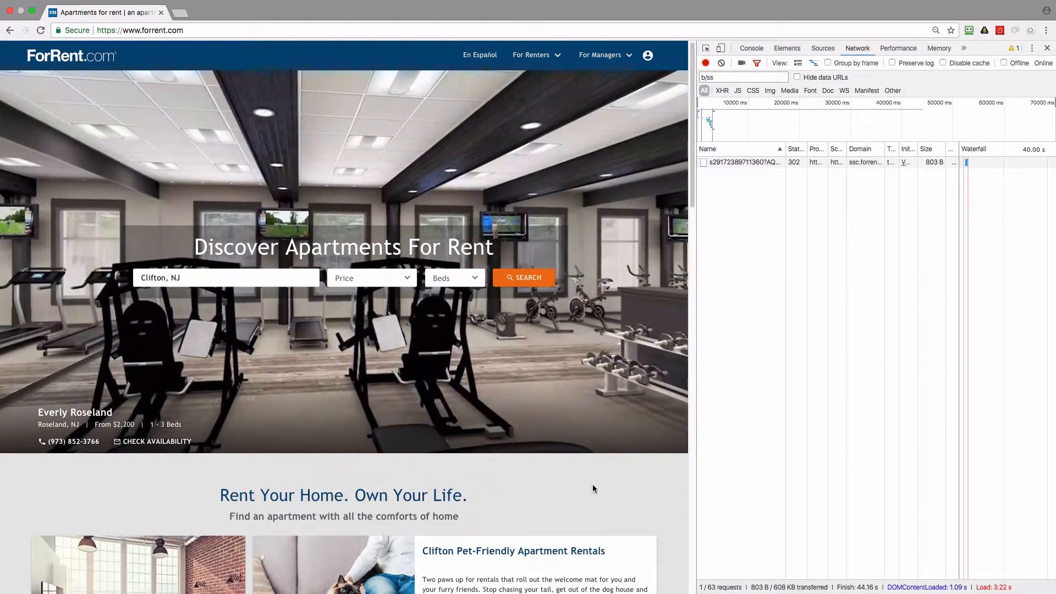
- View the ForRent homepage's page source from the right-click menu
{"action": "right_click", "coordinate": [593, 489]}
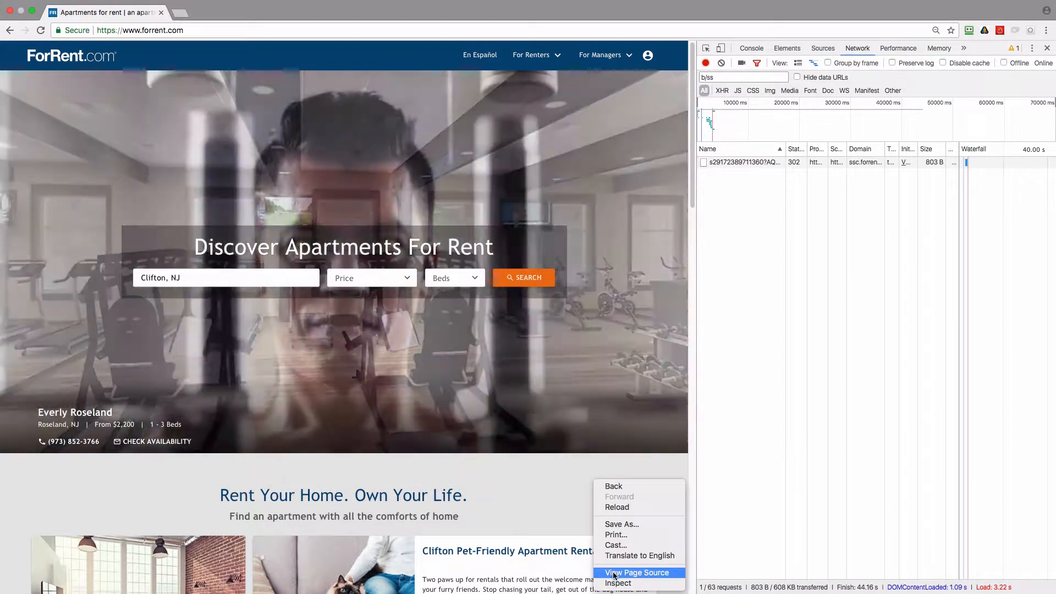
{"action": "left_click", "coordinate": [638, 572]}
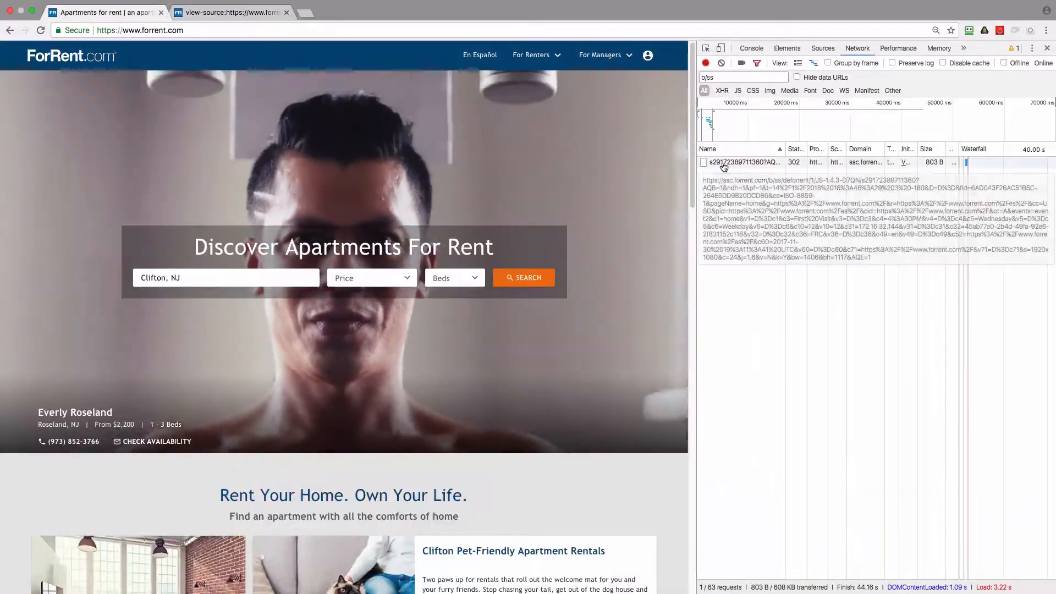
- Open the b/ss analytics request and review its query string parameters like pageName and events
{"action": "left_click", "coordinate": [741, 162]}
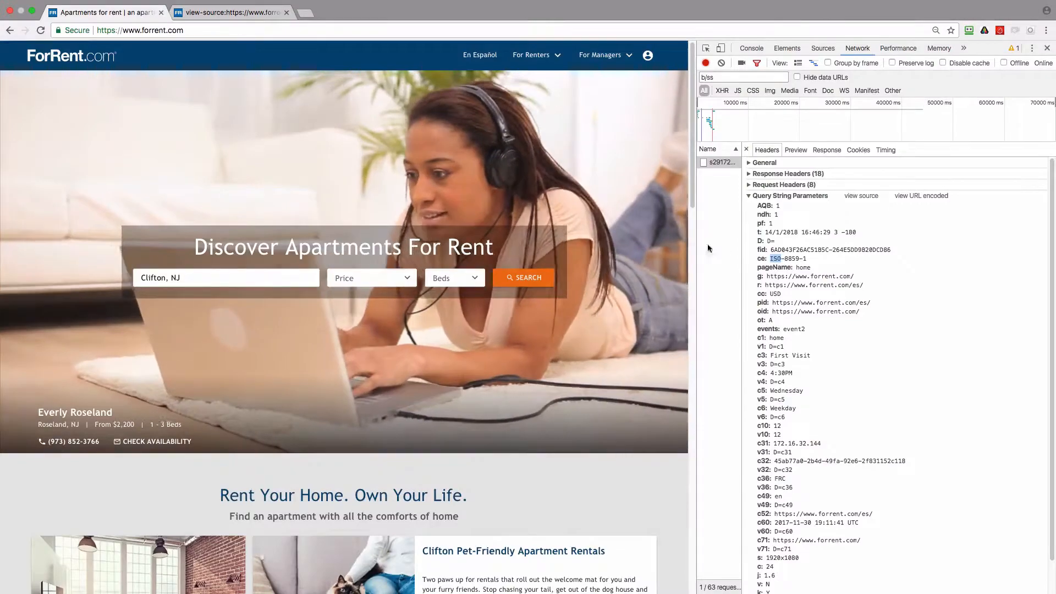
{"action": "scroll", "scroll_direction": "down", "scroll_amount": 3}
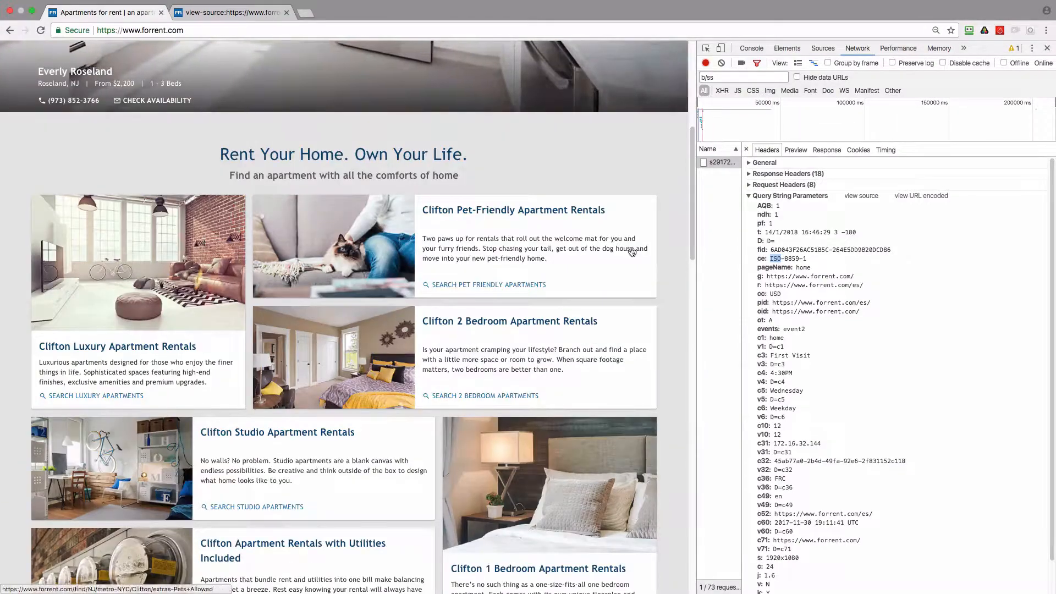
{"action": "scroll", "scroll_direction": "down", "scroll_amount": 3}
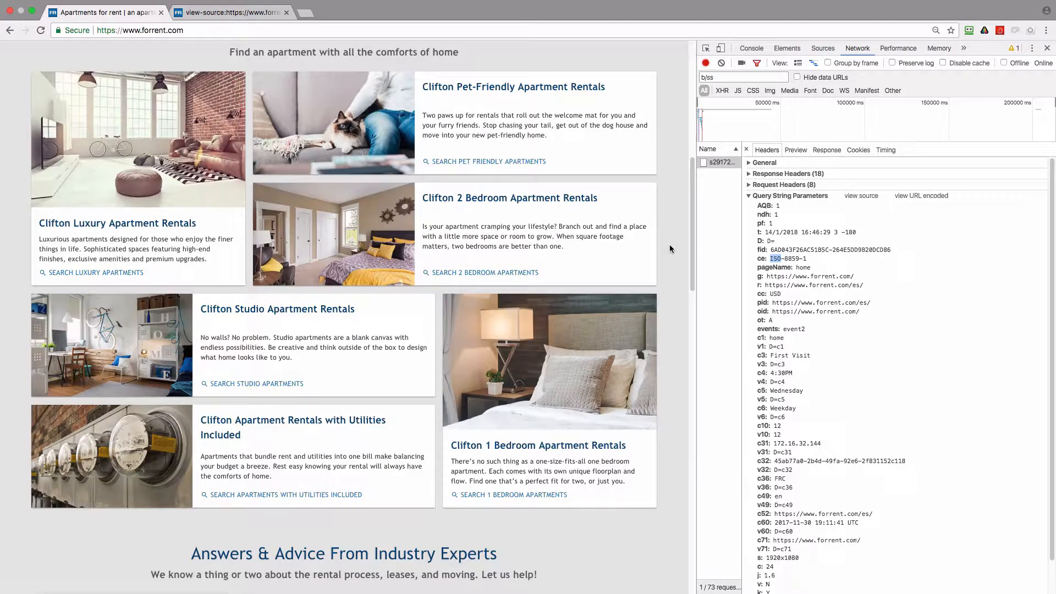
{"action": "scroll", "scroll_direction": "up", "scroll_amount": 3}
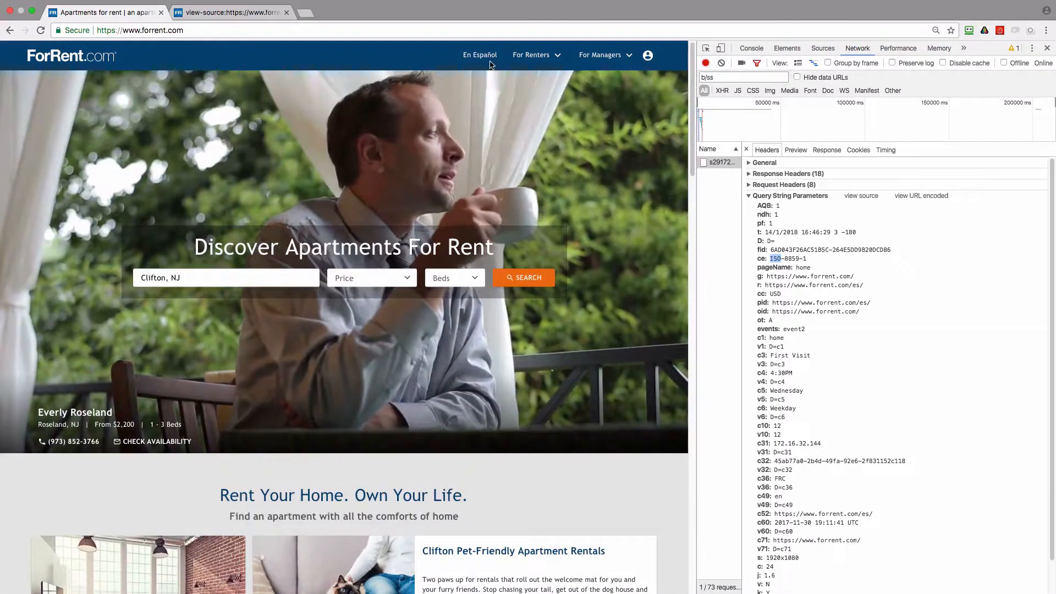
- Load the Spanish homepage via the 'En Español' header link
{"action": "left_click", "coordinate": [480, 55]}
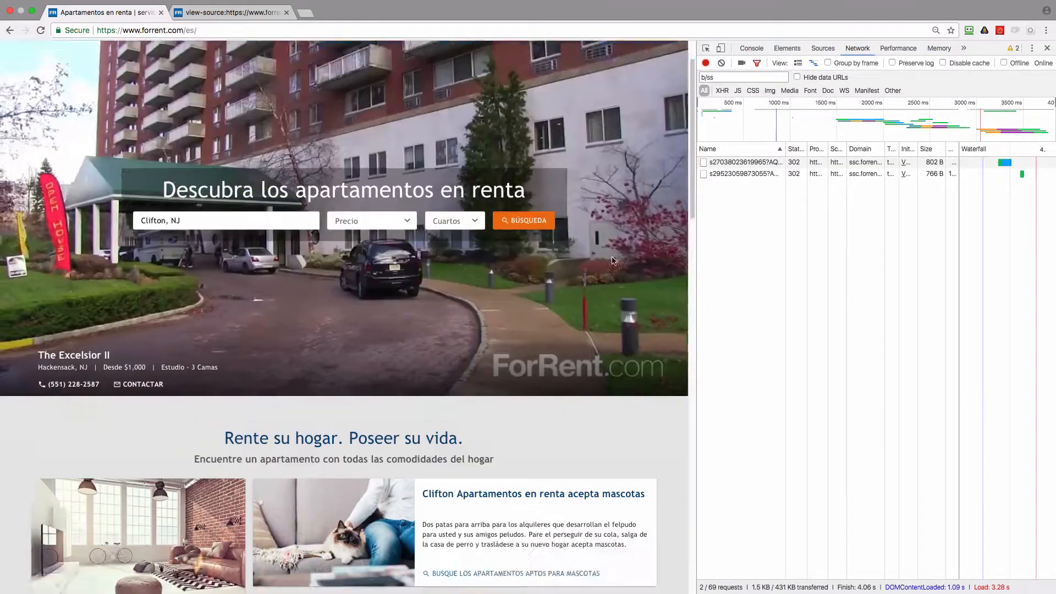
{"action": "scroll", "scroll_direction": "down", "scroll_amount": 3}
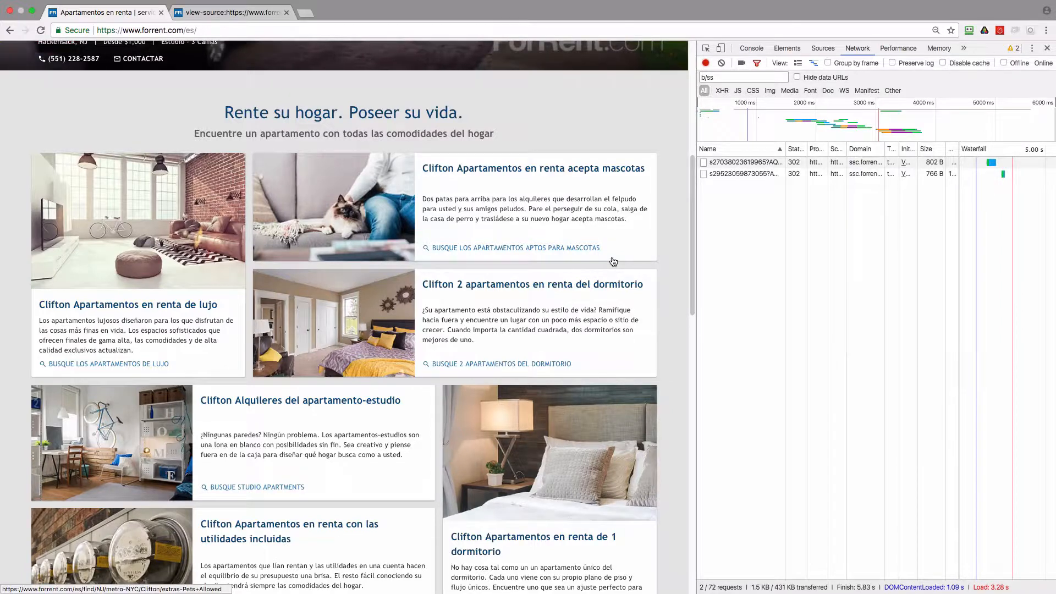
{"action": "scroll", "scroll_direction": "up", "scroll_amount": 3}
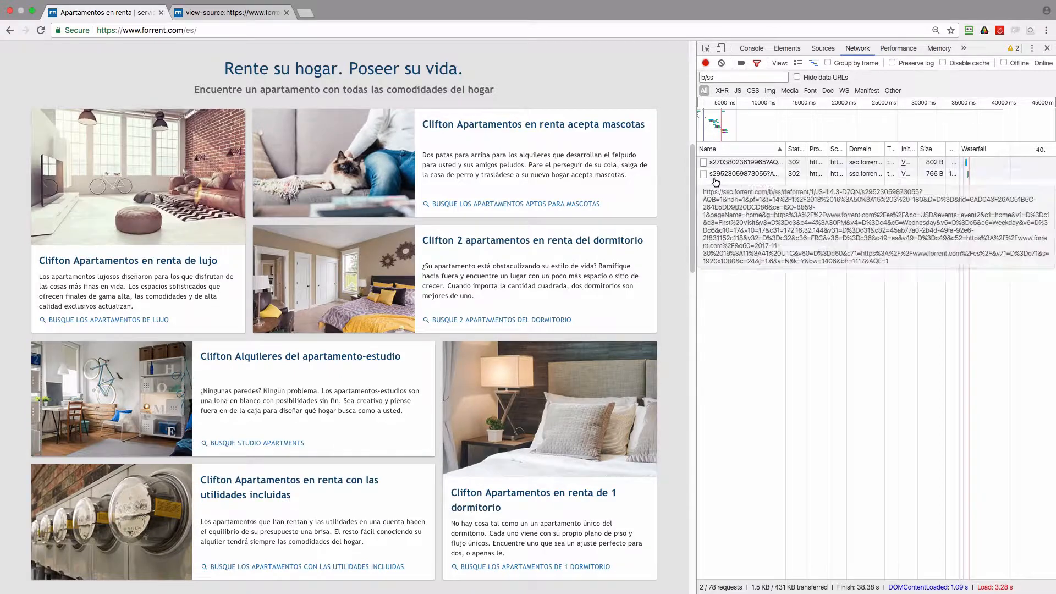
- Open the second b/ss request, toggle General, and review parameters like c49: es
{"action": "left_click", "coordinate": [741, 174]}
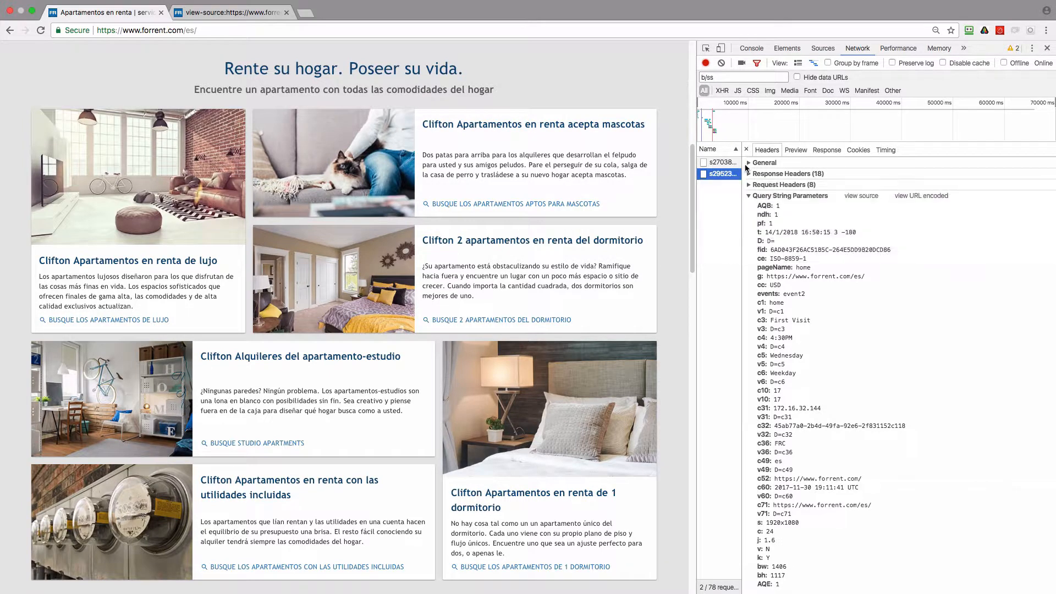
{"action": "left_click", "coordinate": [750, 163]}
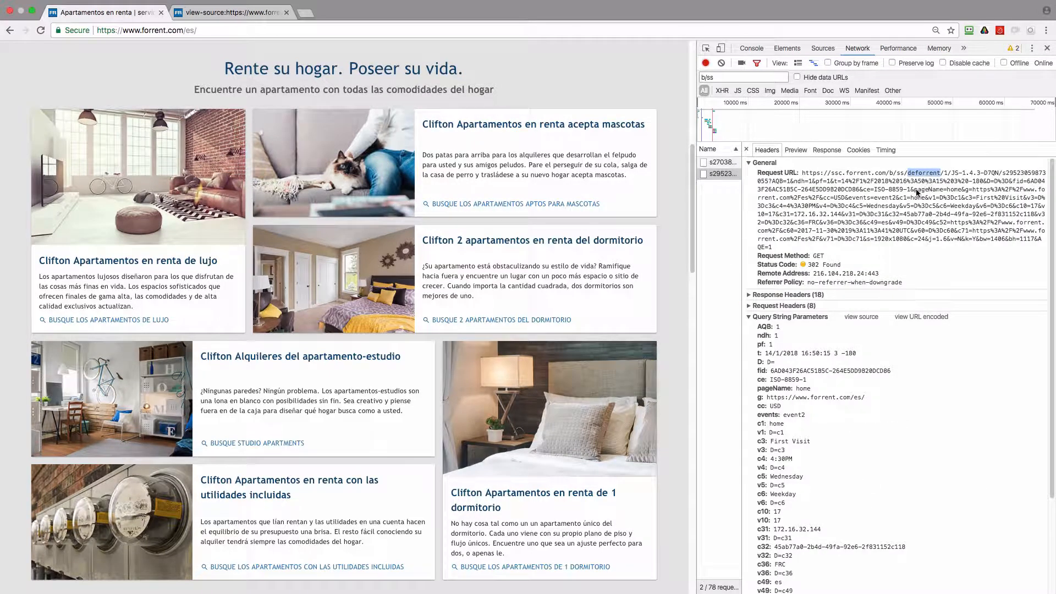
{"action": "left_click", "coordinate": [763, 163]}
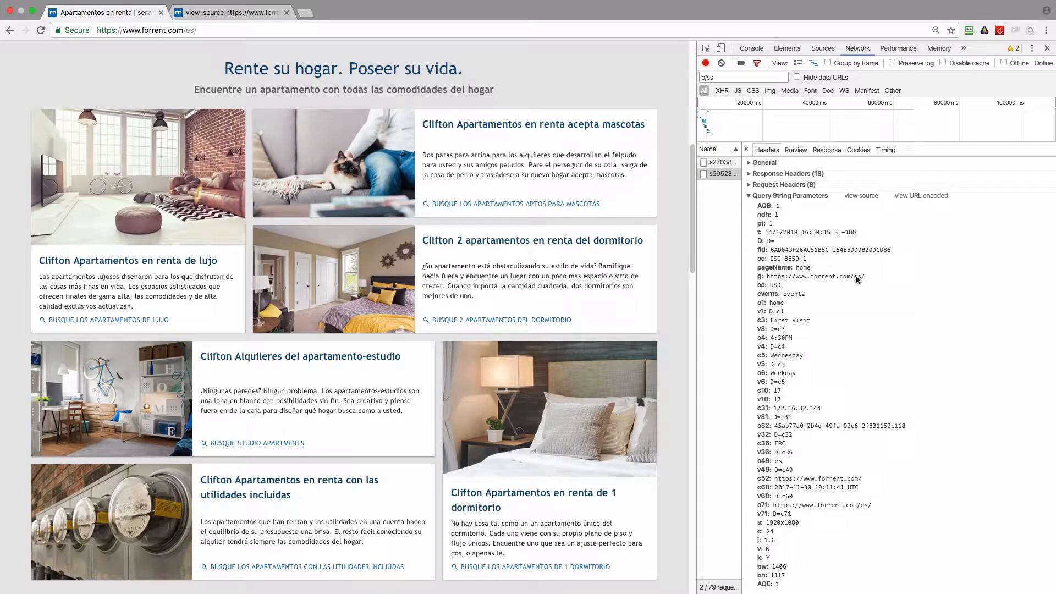